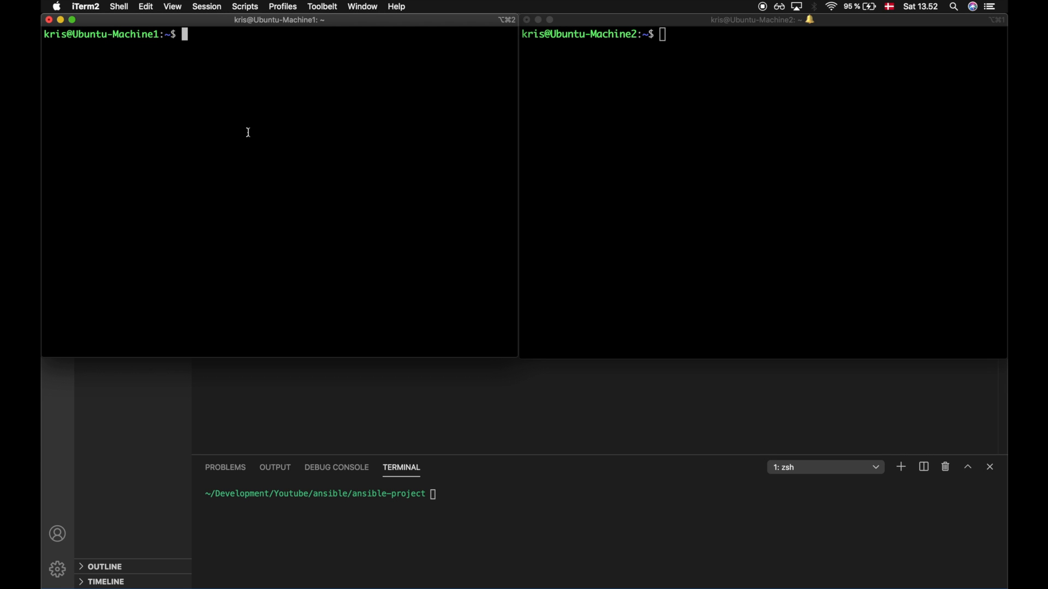
# - Run service --status-all on Ubuntu-Machine1 and scroll through the listed service statuses
pyautogui.write('ser')
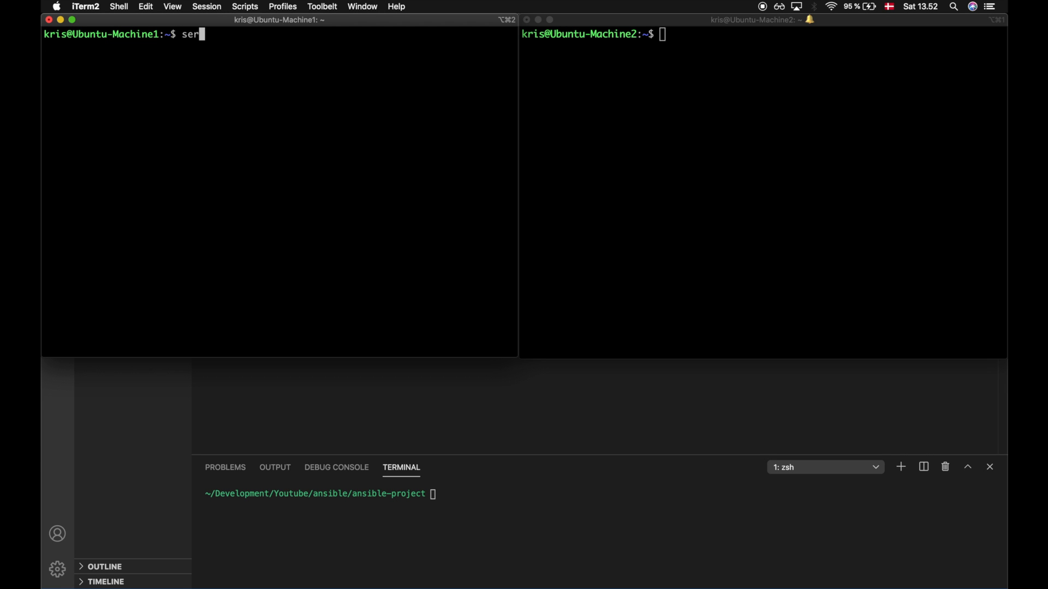
pyautogui.write('vice --status-all')
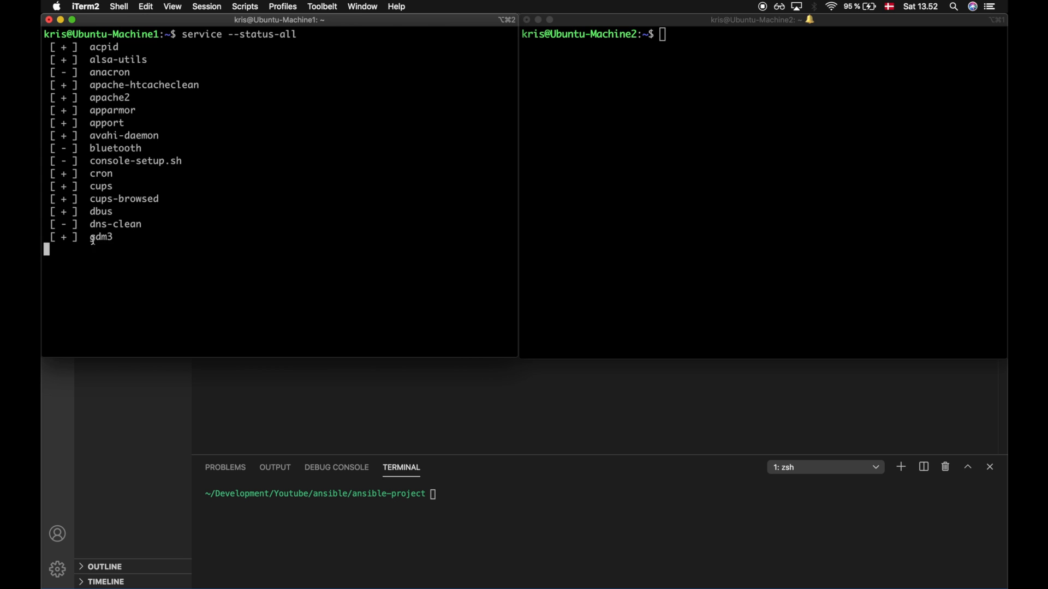
pyautogui.scroll(-3)
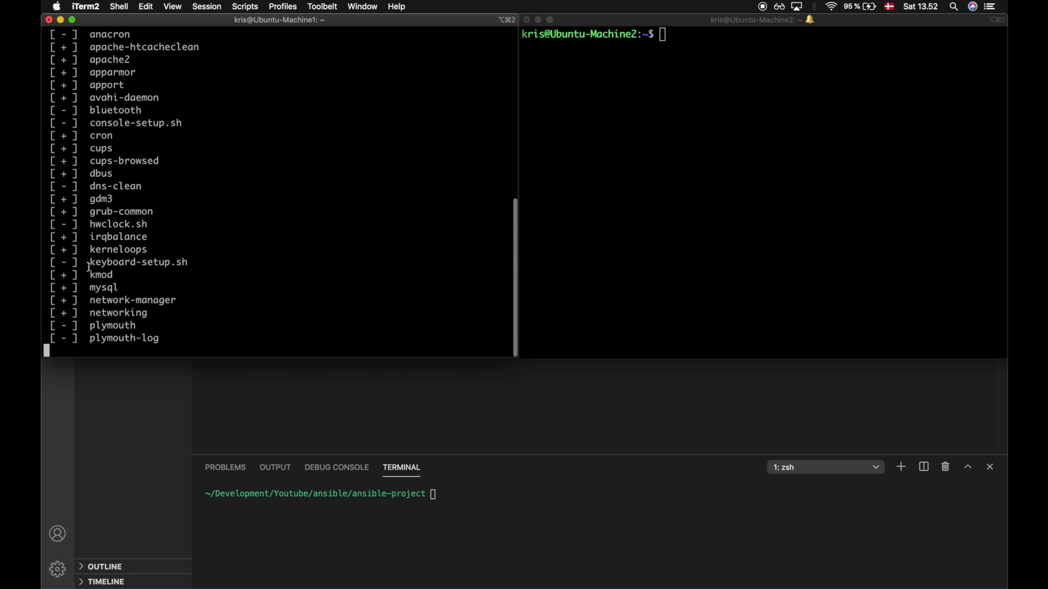
pyautogui.scroll(-3)
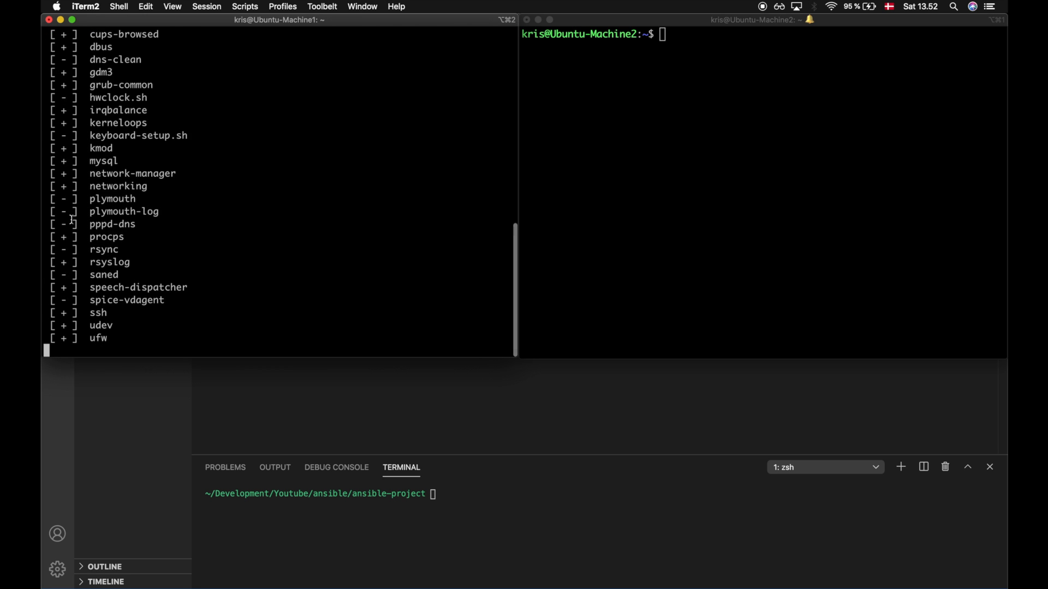
pyautogui.scroll(-3)
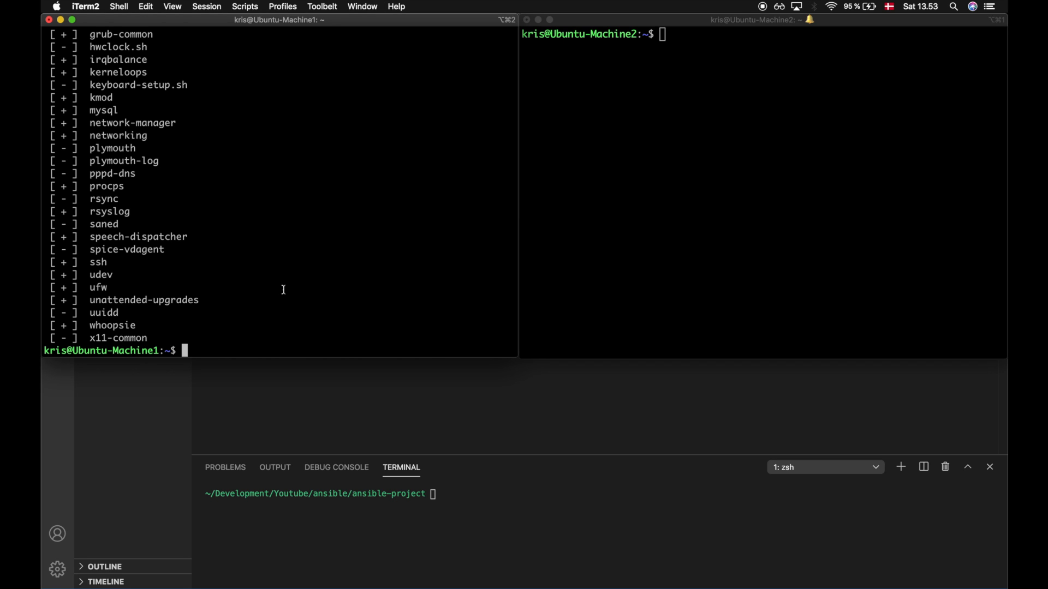
# - Check apache2 with service apache2 status and systemctl status apache2, quitting each pager
pyautogui.write('service apache2 status')
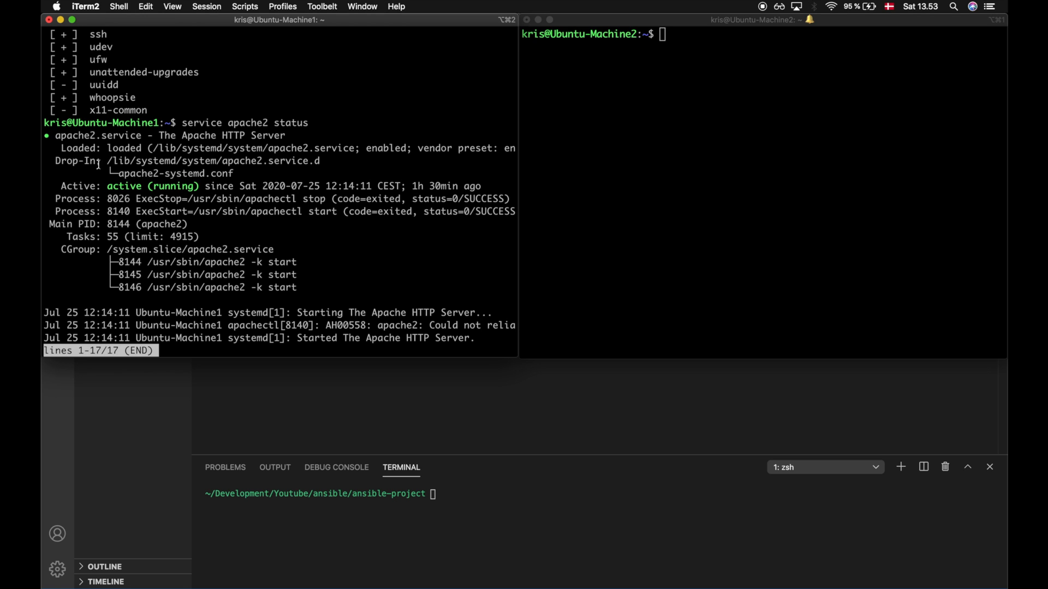
pyautogui.moveTo(206, 294)
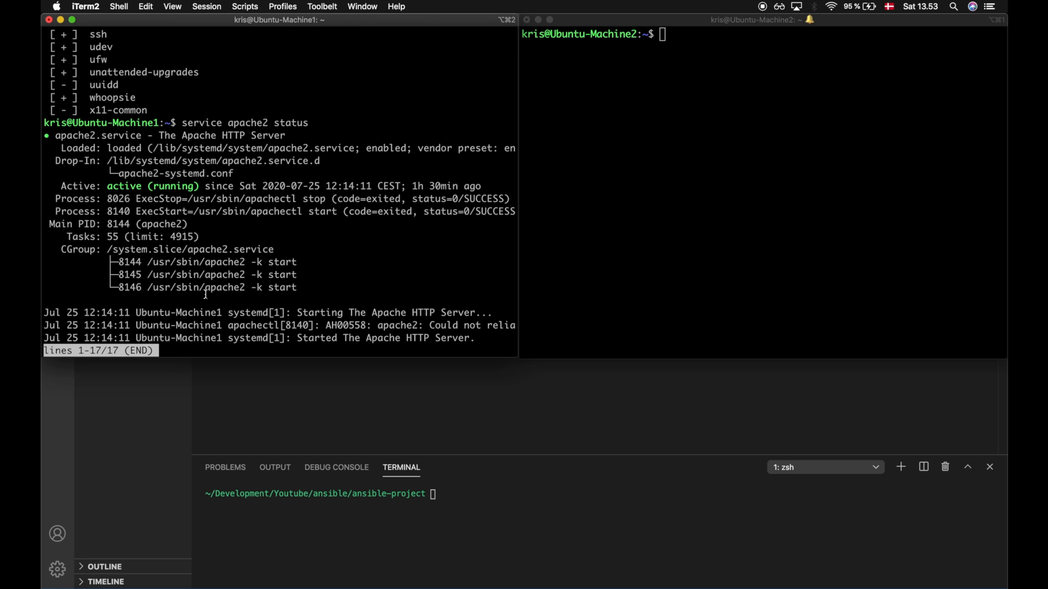
pyautogui.press('q')
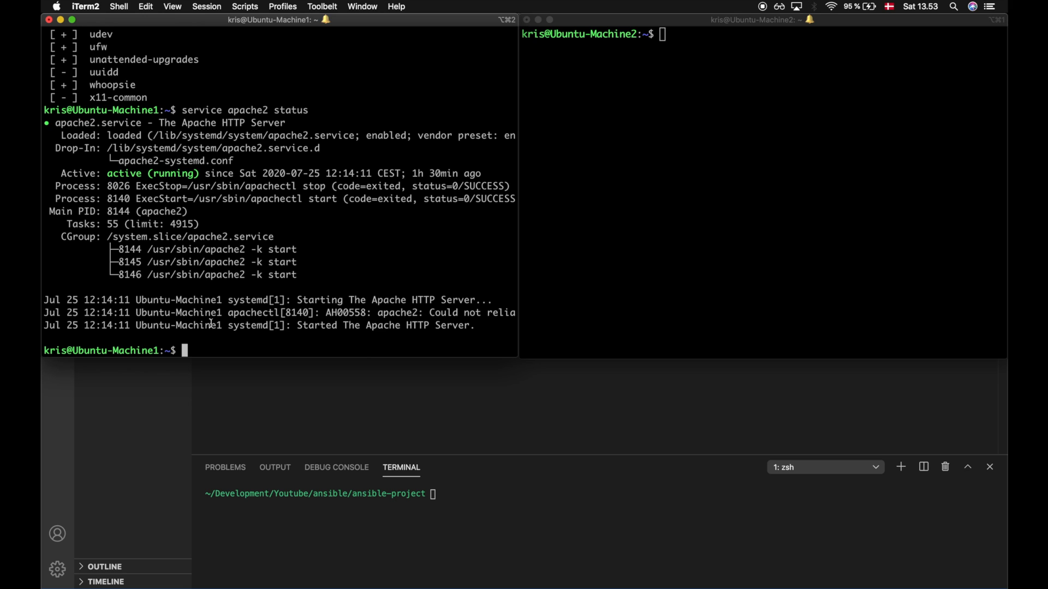
pyautogui.write('systemctl status apache2')
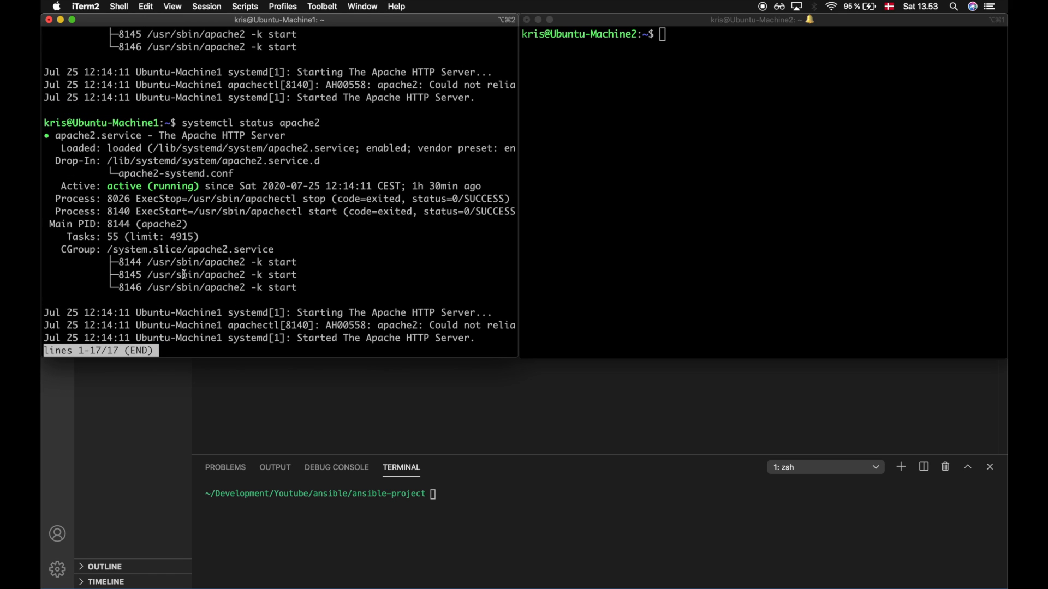
pyautogui.moveTo(225, 237)
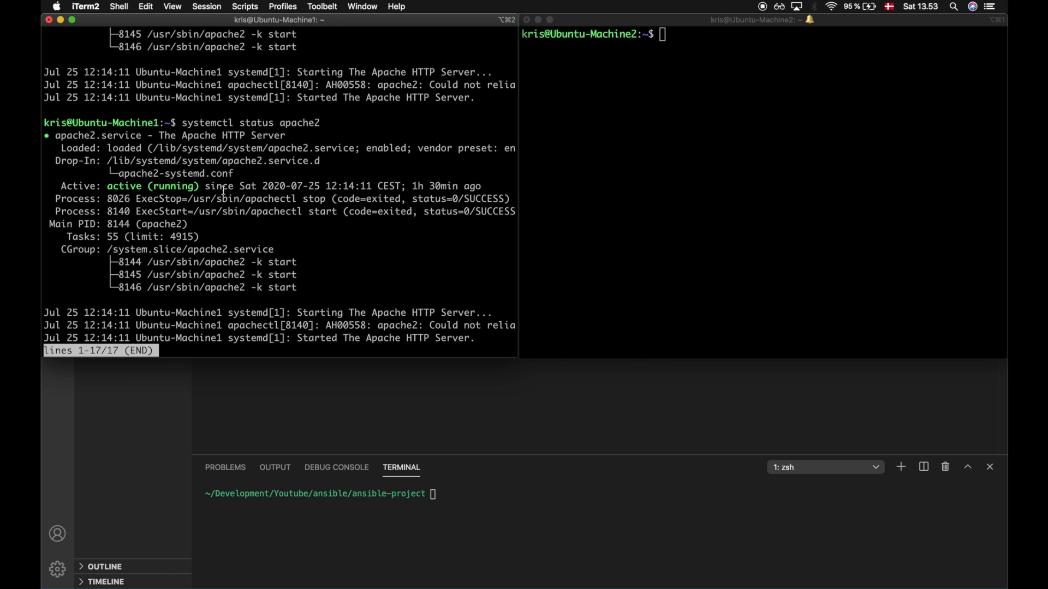
pyautogui.press('q')
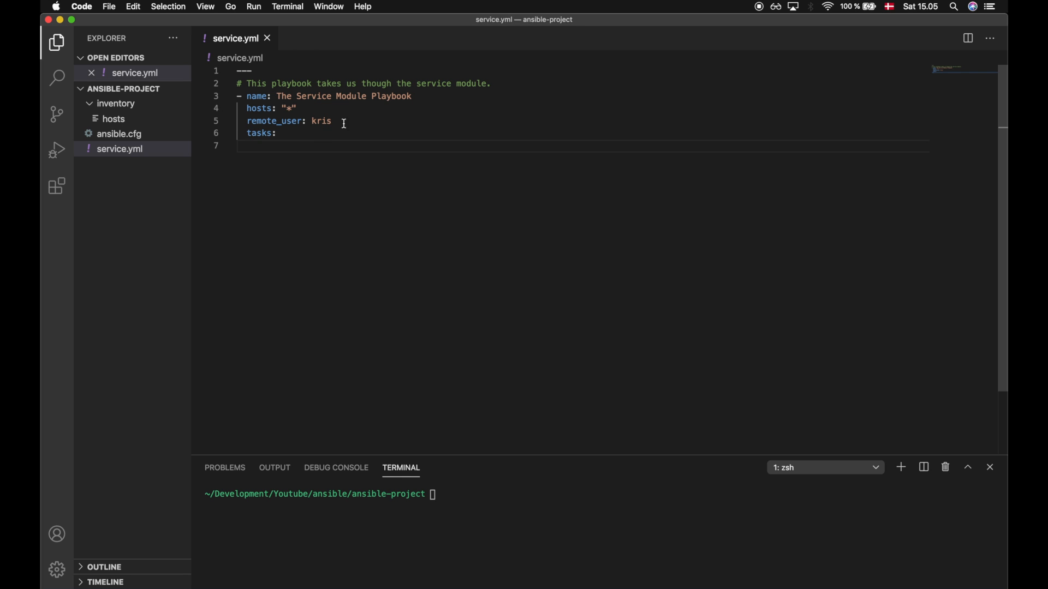
# - Add become: yes and a task named 'Stop a service, if it's started' to service.yml
pyautogui.write('become:')
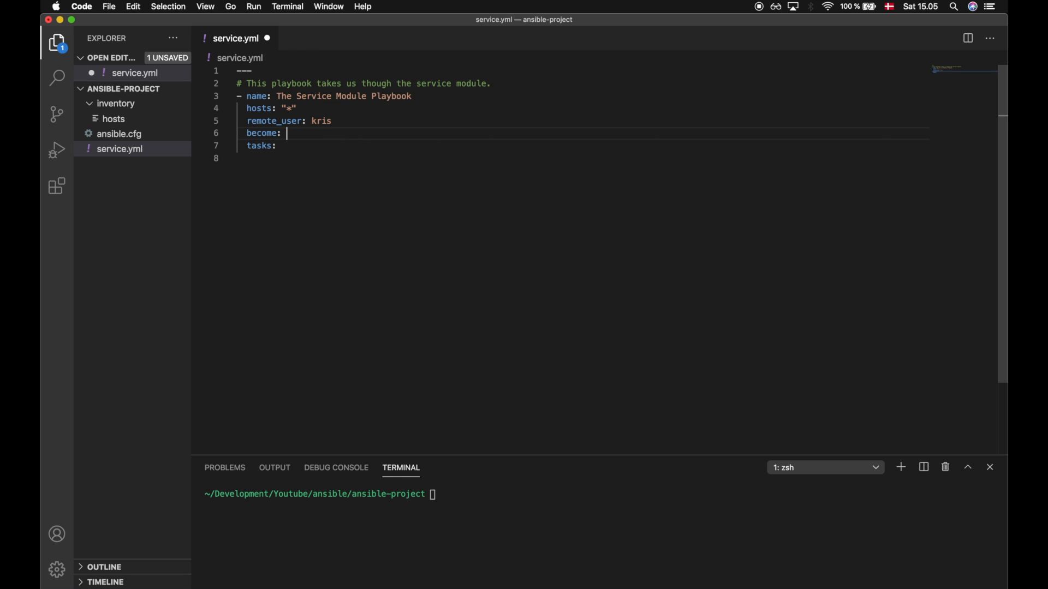
pyautogui.write('yes')
pyautogui.click(581, 158)
pyautogui.write('-')
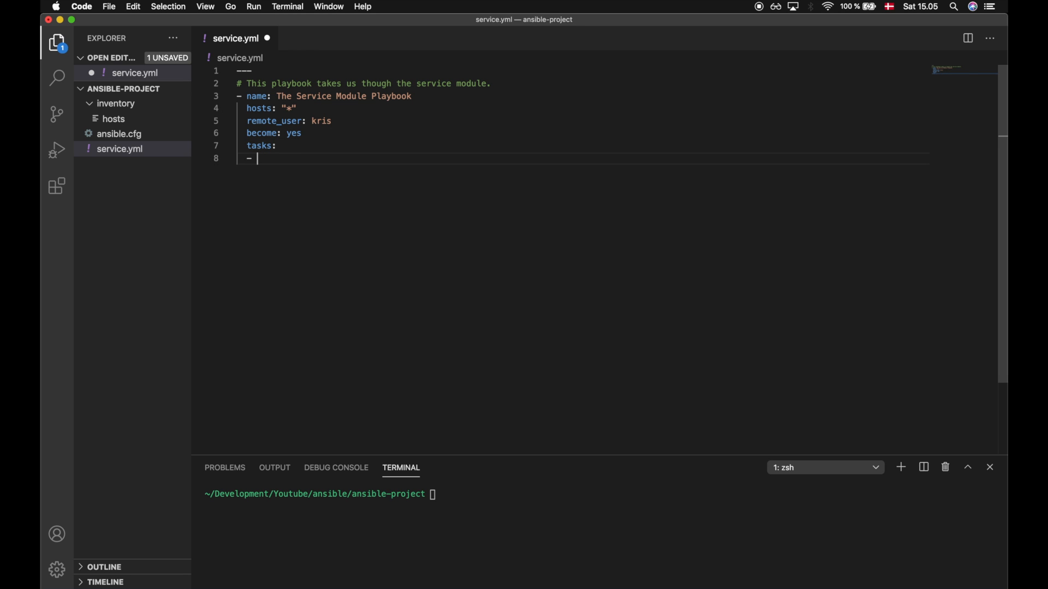
pyautogui.write('name: Stop a')
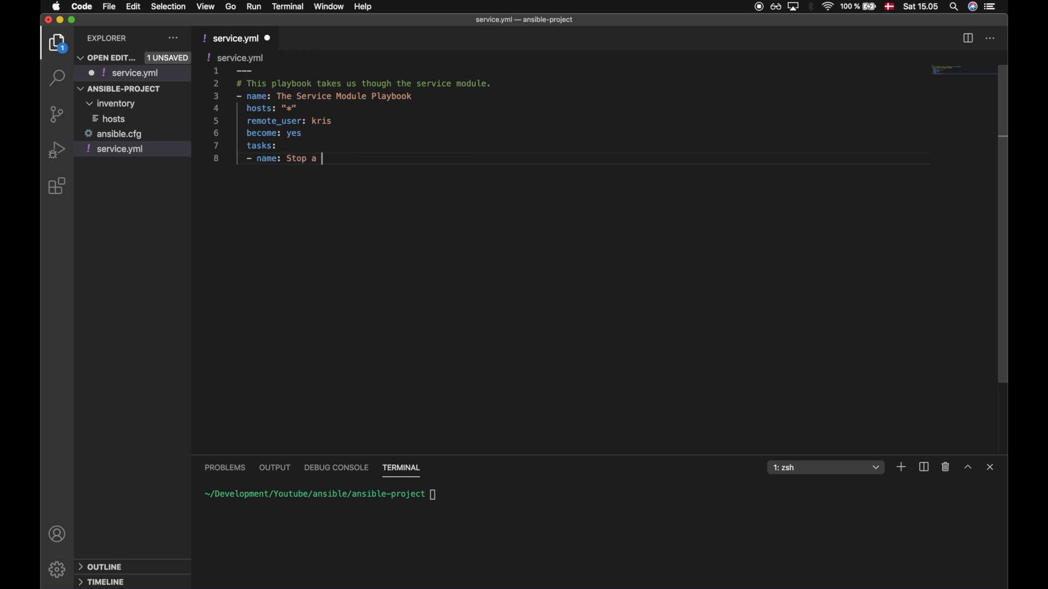
pyautogui.write('service, if it')
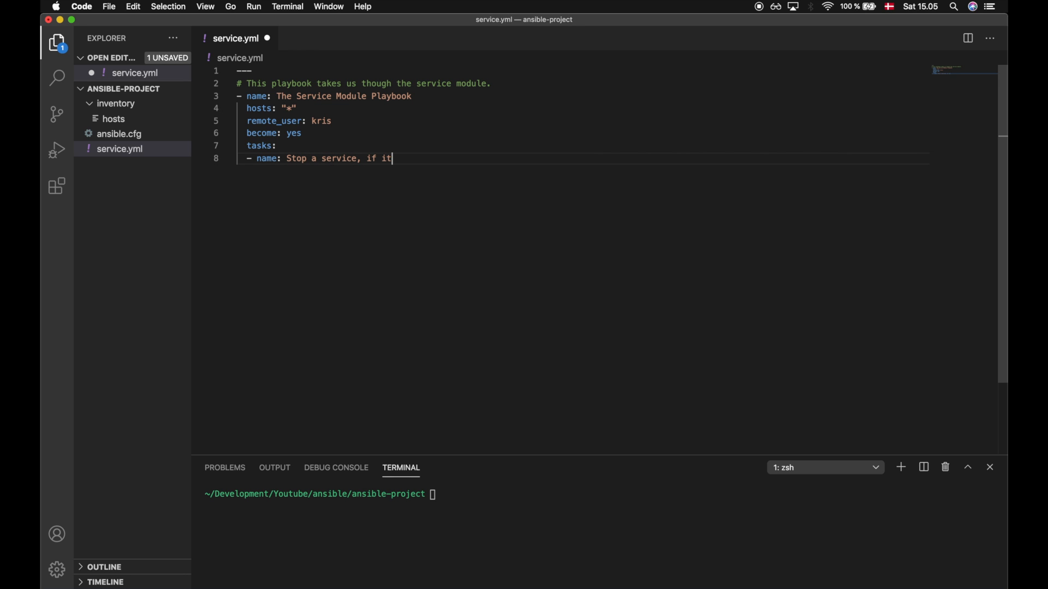
pyautogui.write("'s started")
pyautogui.write('service:')
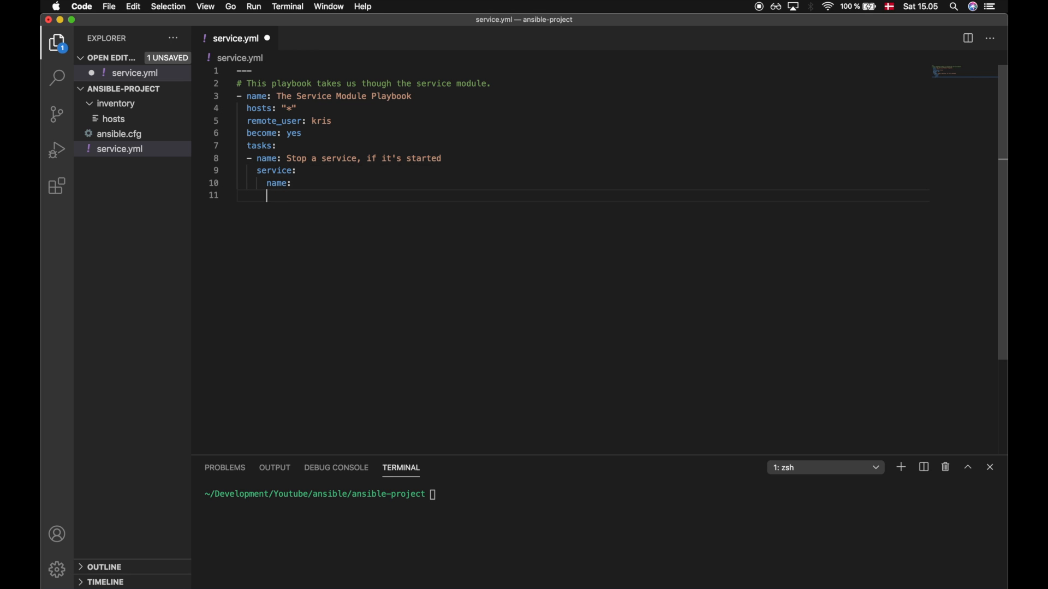
# - Give the task a service module with name apache2 and state stopped
pyautogui.write('state:')
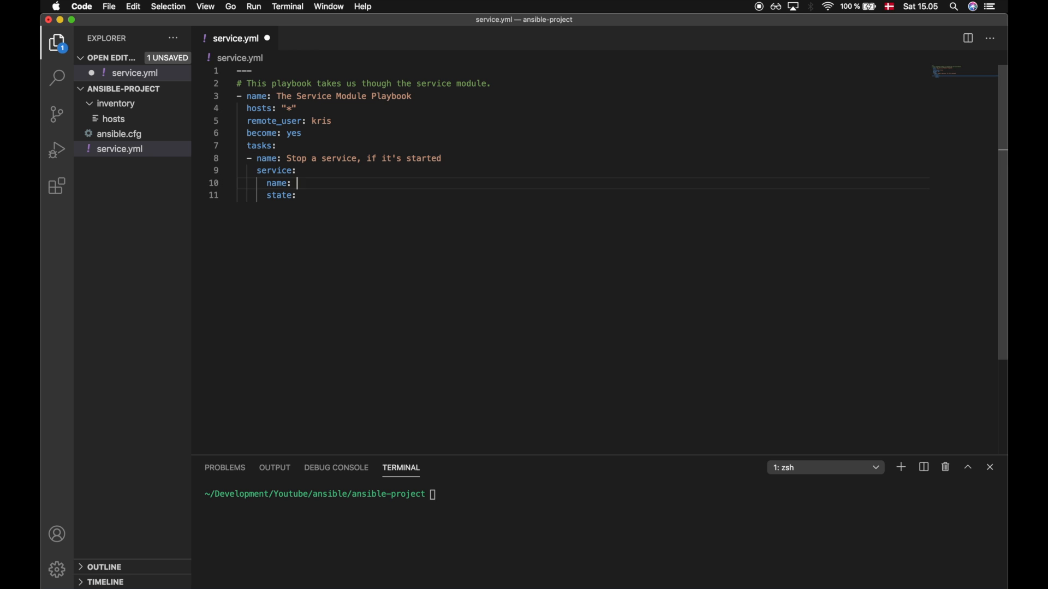
pyautogui.write('apache2')
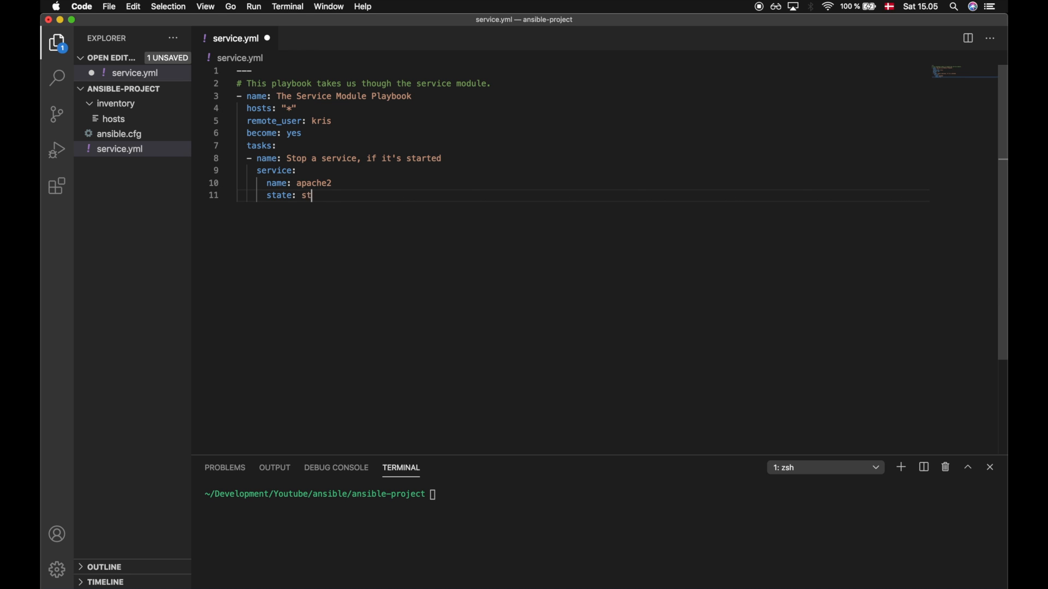
pyautogui.write('opped')
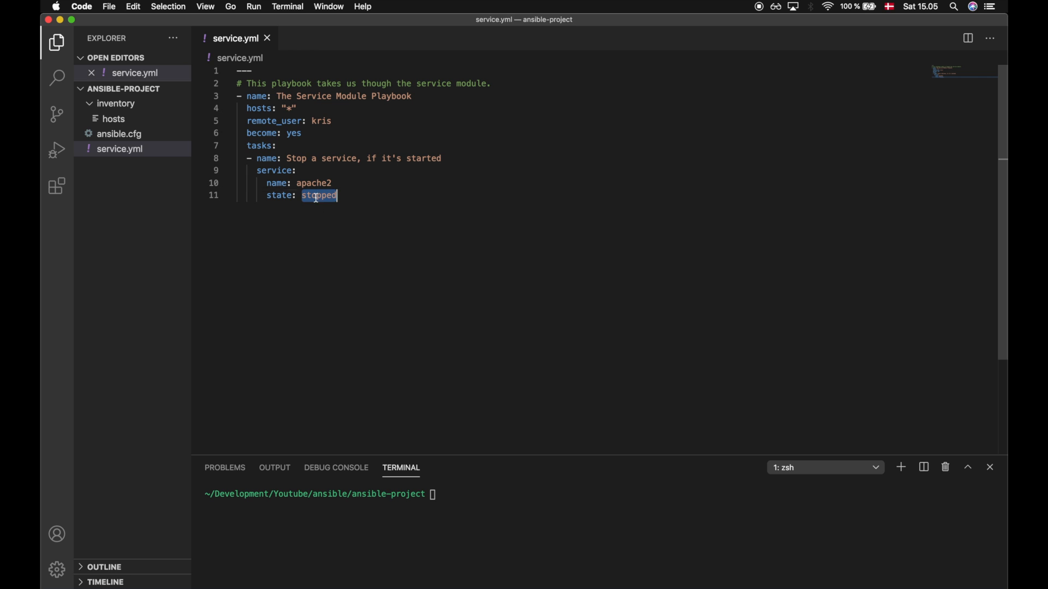
pyautogui.doubleClick(313, 183)
pyautogui.write('ansible-playbook service.yml -K')
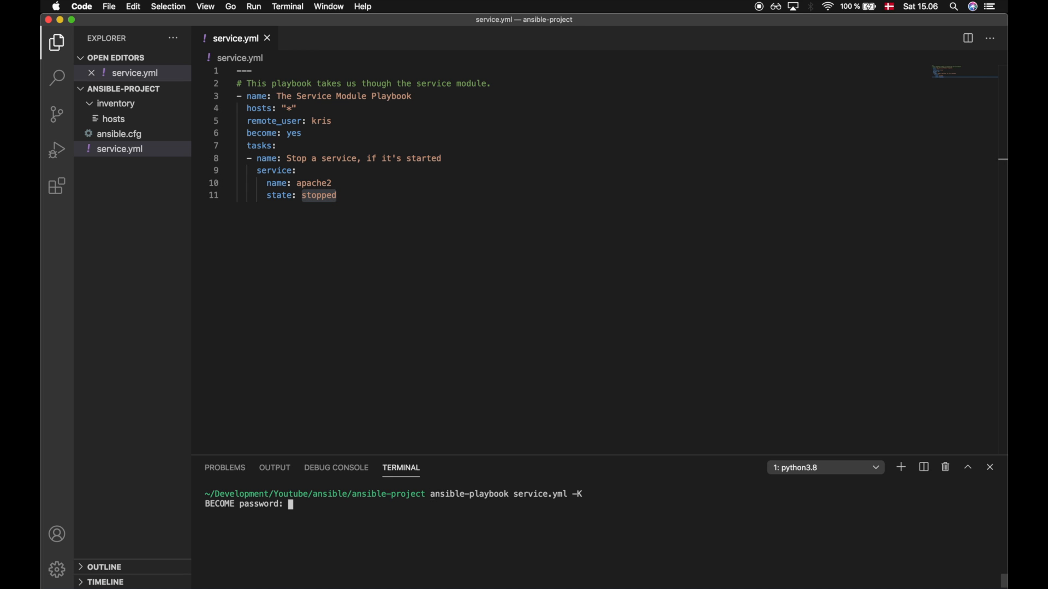
# - Submit the become password and confirm the recap shows changed=1 on both machines
pyautogui.press('enter')
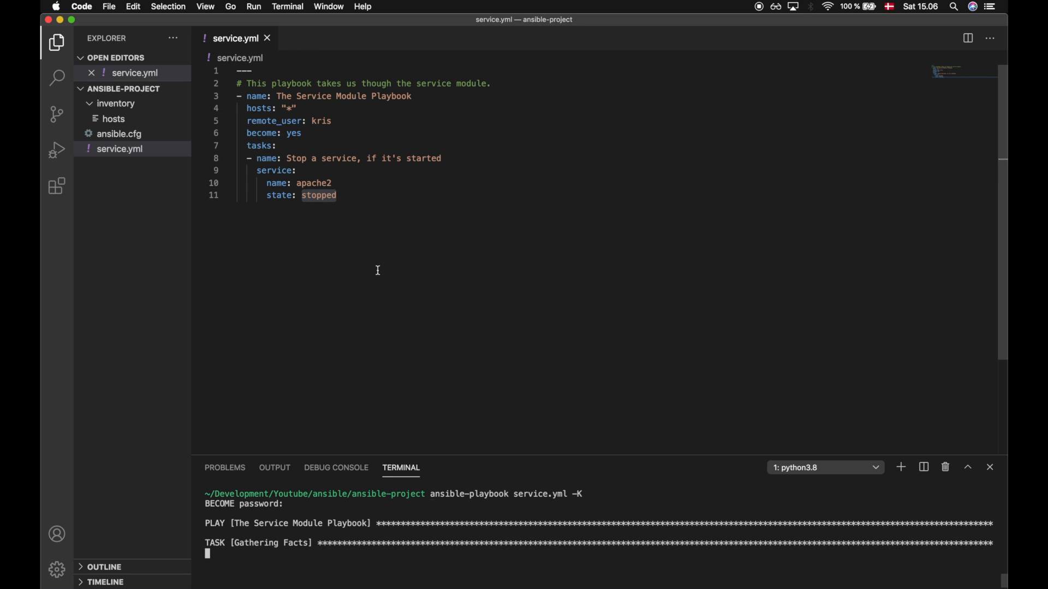
pyautogui.moveTo(356, 232)
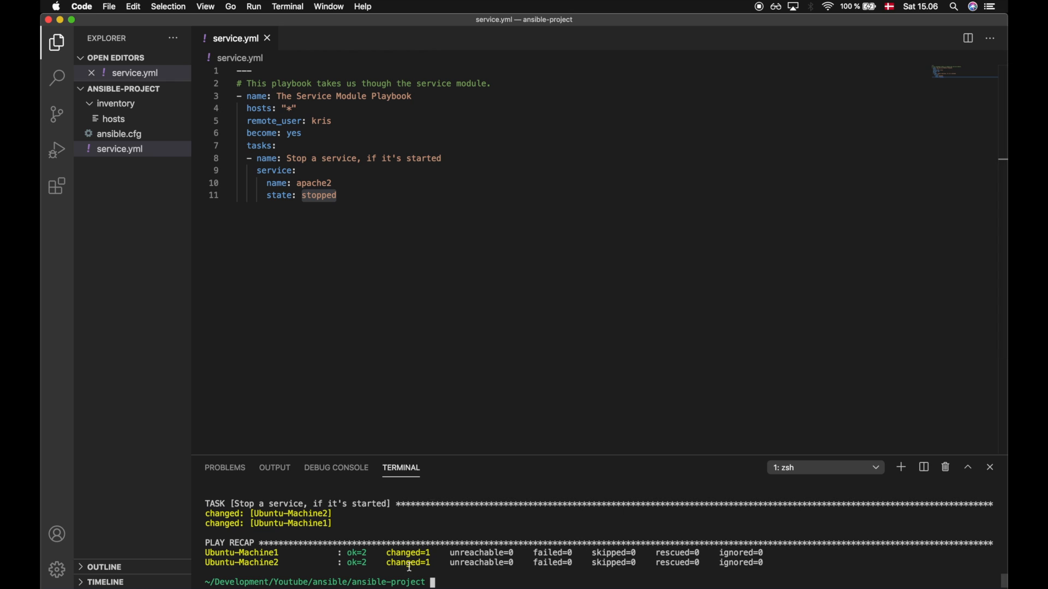
pyautogui.doubleClick(407, 552)
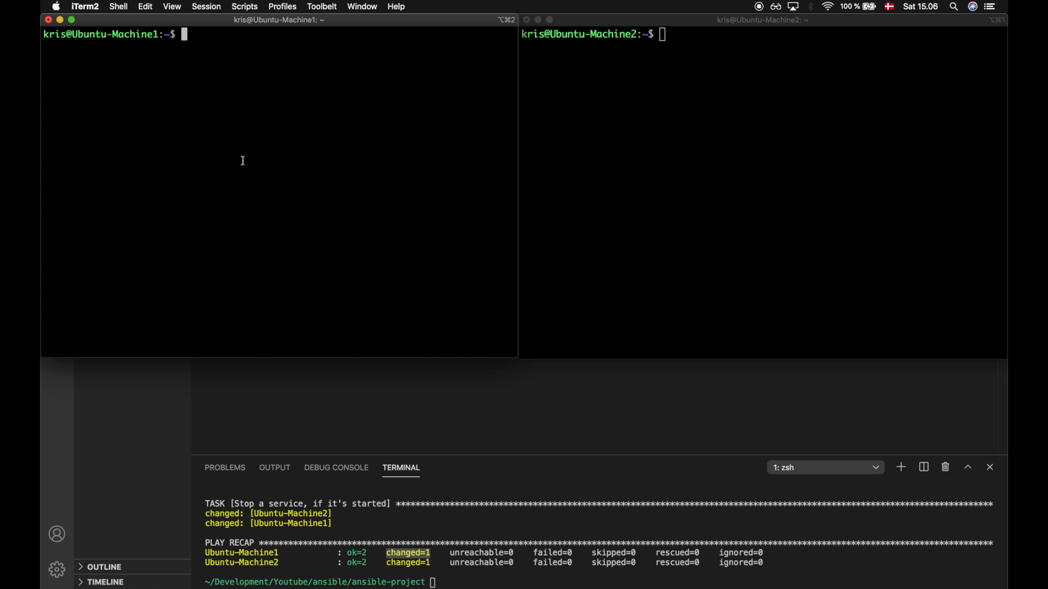
# - Run systemctl status apache2 on both machines, confirming apache2 is inactive (dead)
pyautogui.write('systemctl status apache2')
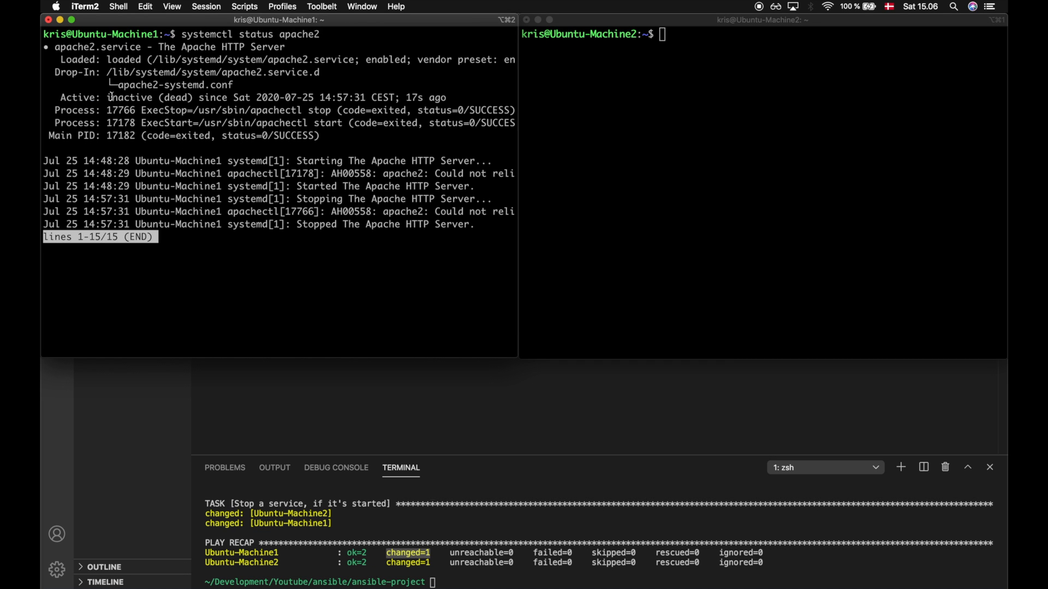
pyautogui.moveTo(198, 49)
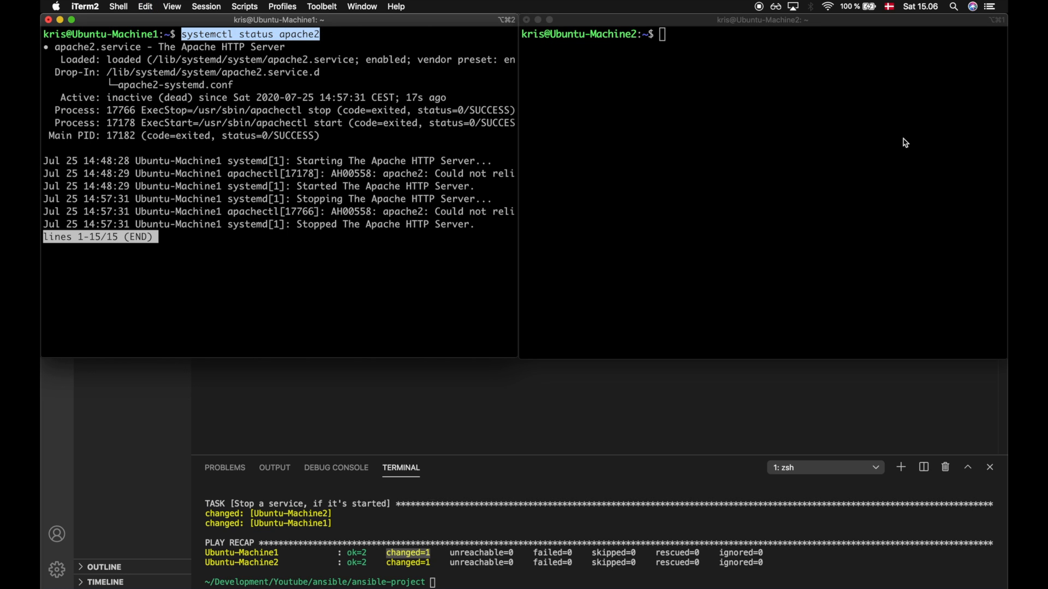
pyautogui.write('systemctl status apache2')
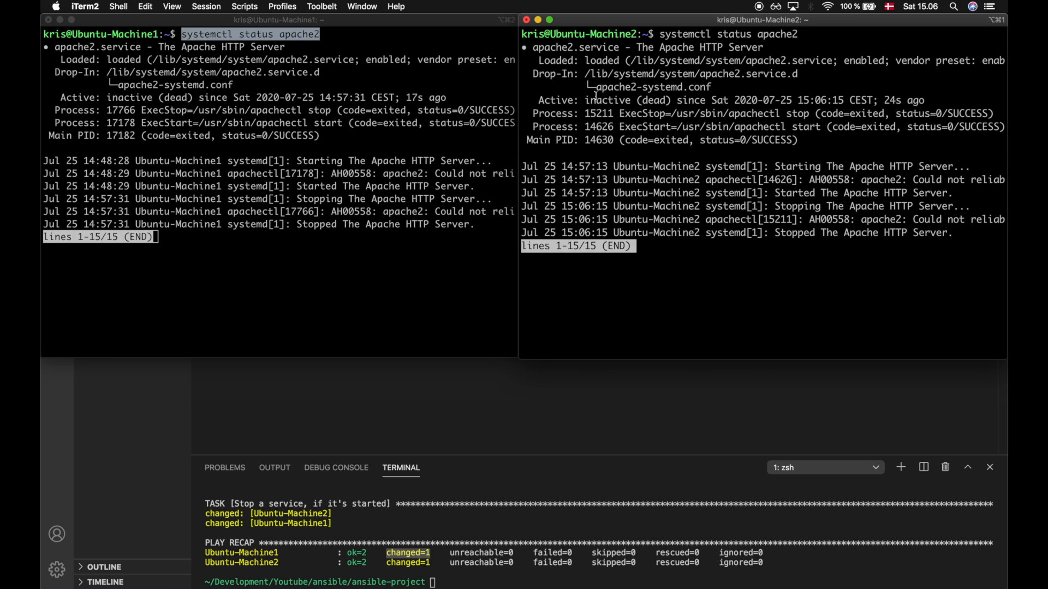
pyautogui.doubleClick(627, 101)
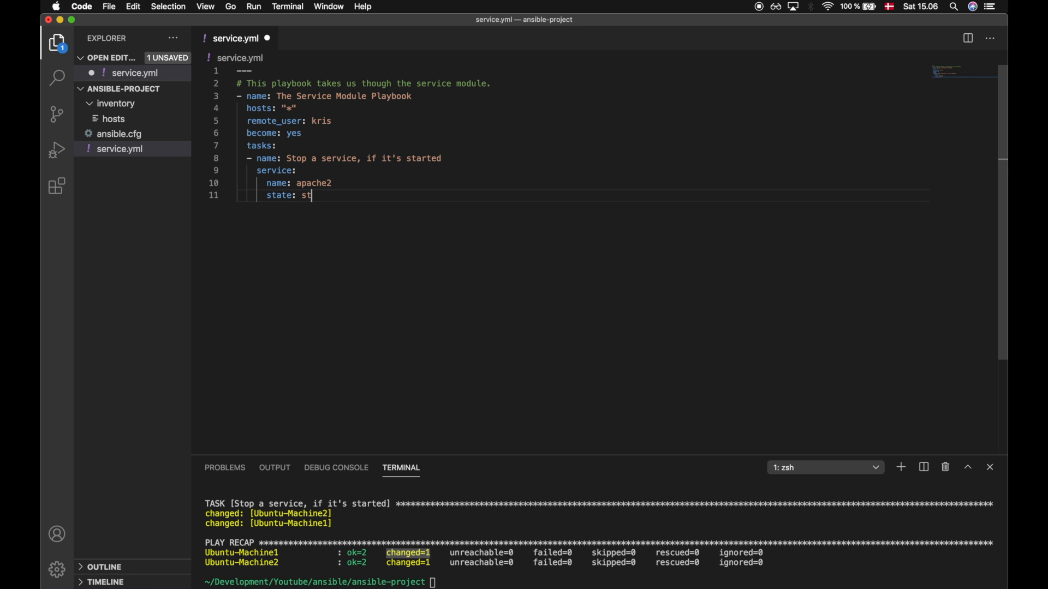
# - Change the task's state to started and run ansible-playbook service.yml -K
pyautogui.press('Backspace')
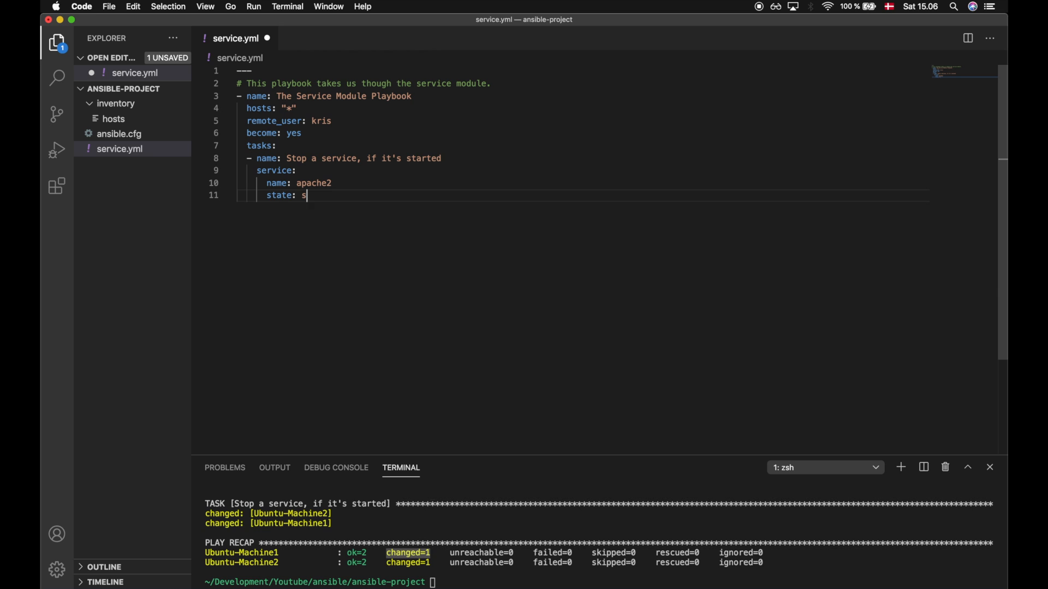
pyautogui.write('tarted')
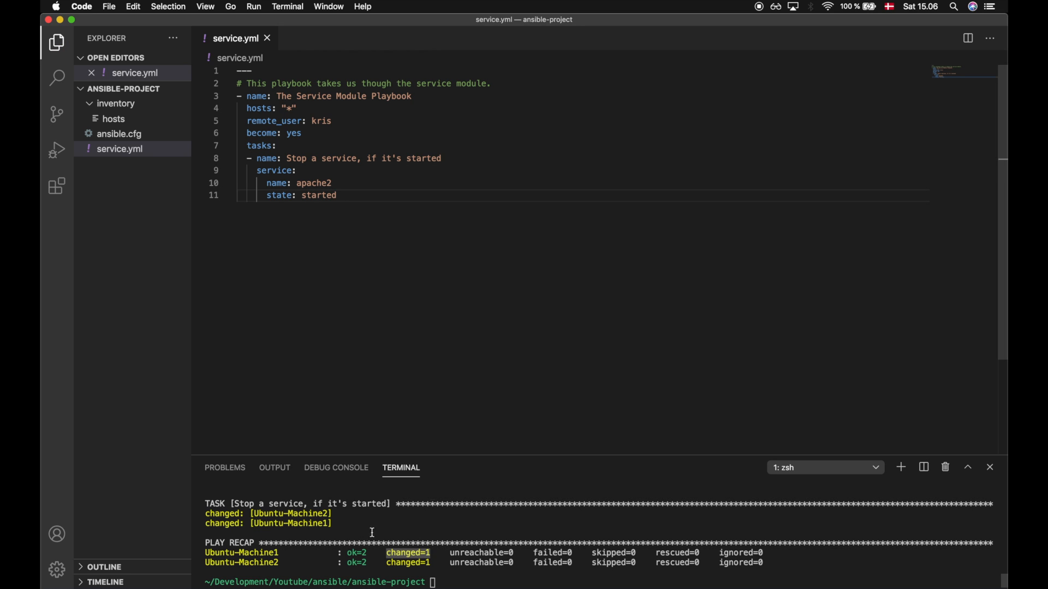
pyautogui.write('ansible-playbook service.yml -K')
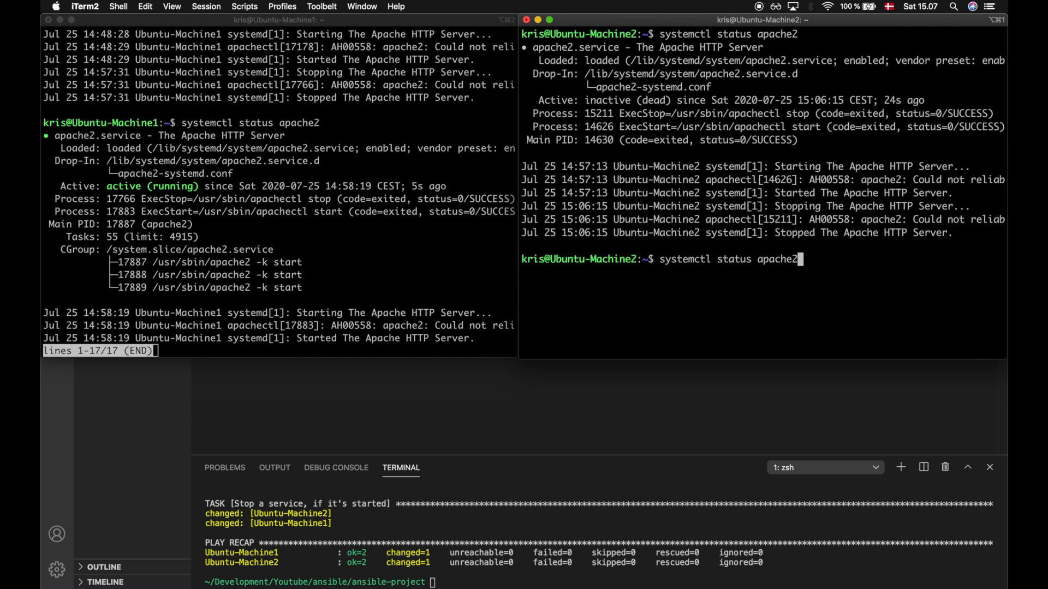
pyautogui.press('Return')
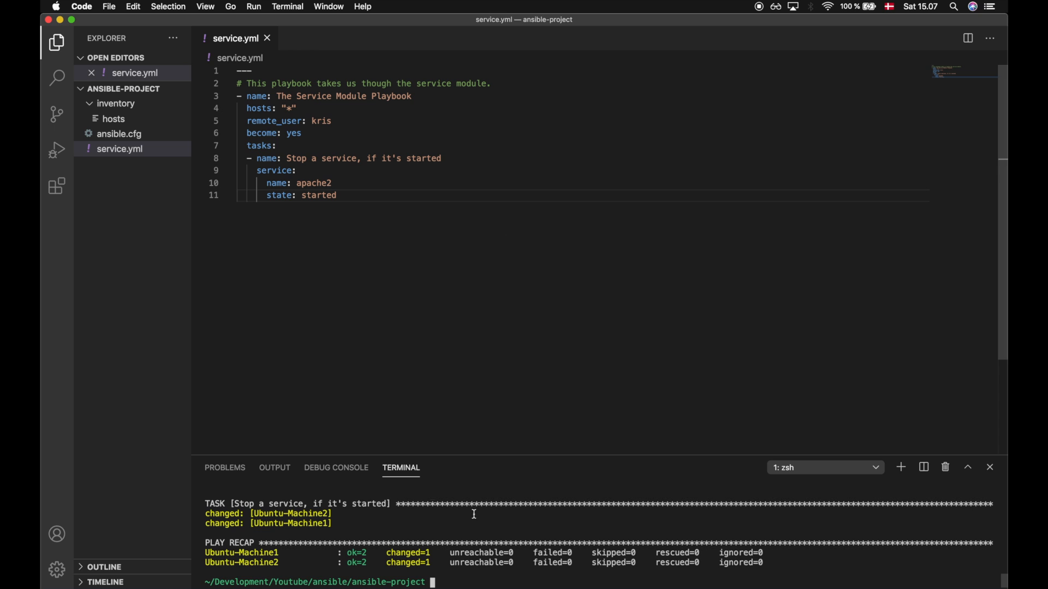
# - Rerun ansible-playbook service.yml -K, getting ok with zero changes since apache2 is already started
pyautogui.write('ansible-playbook service.yml -K')
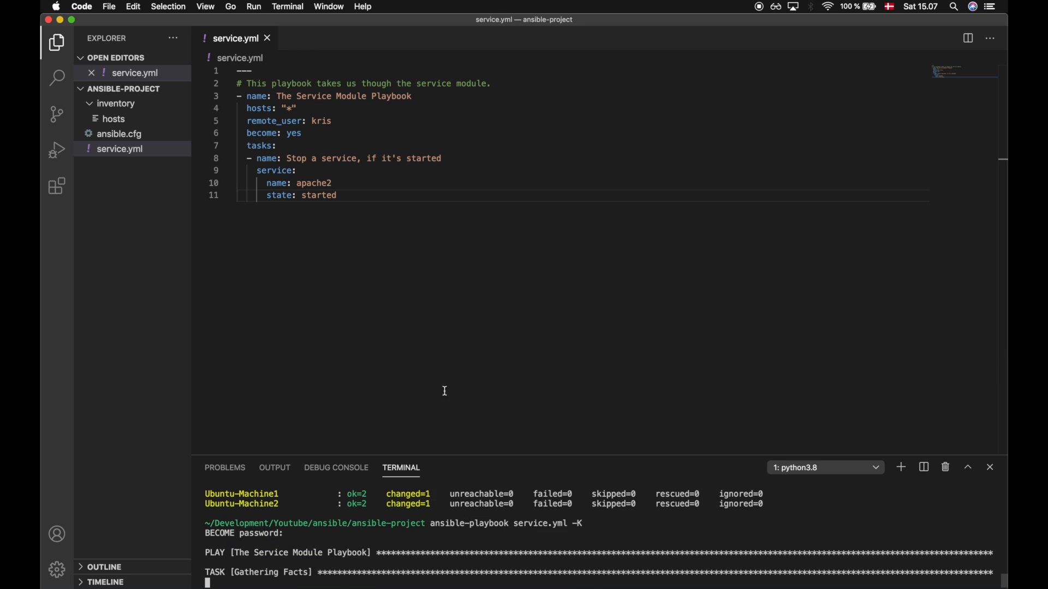
pyautogui.doubleClick(317, 195)
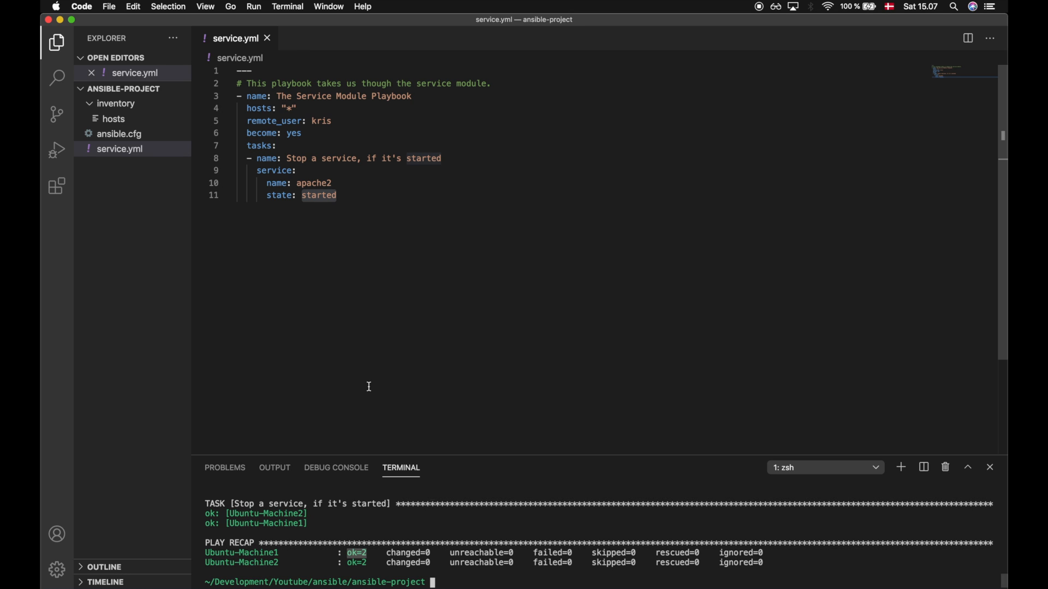
# - Change the apache2 task's state to restarted, then to reloaded, and save
pyautogui.click(338, 195)
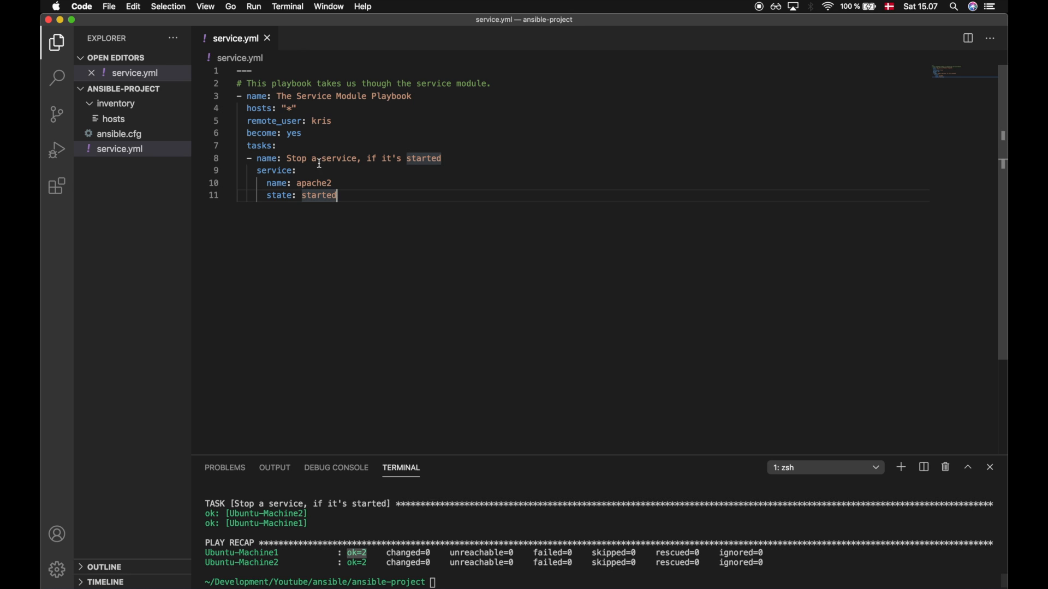
pyautogui.write('re')
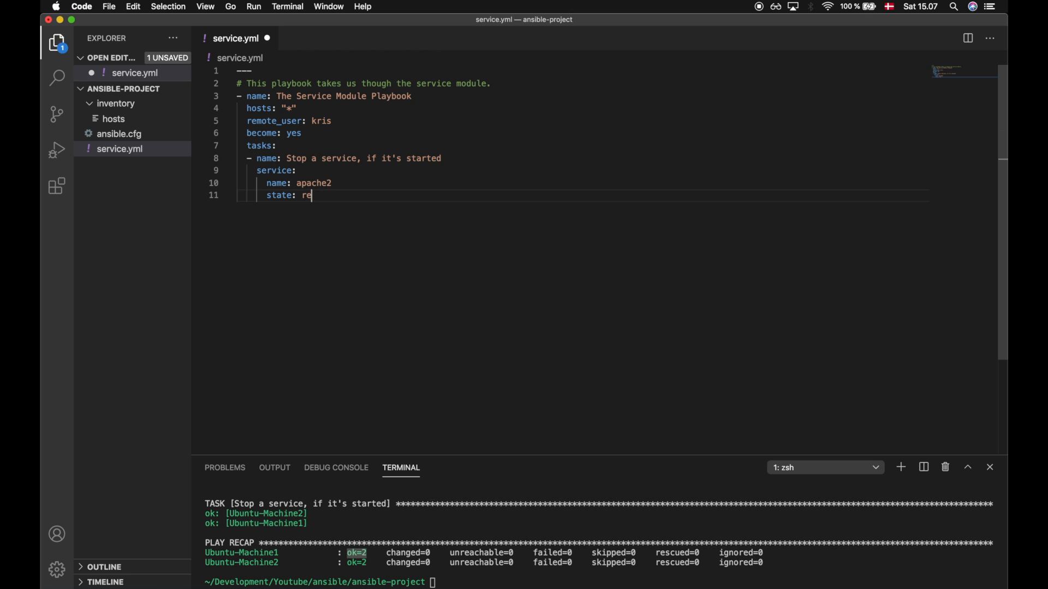
pyautogui.write('started')
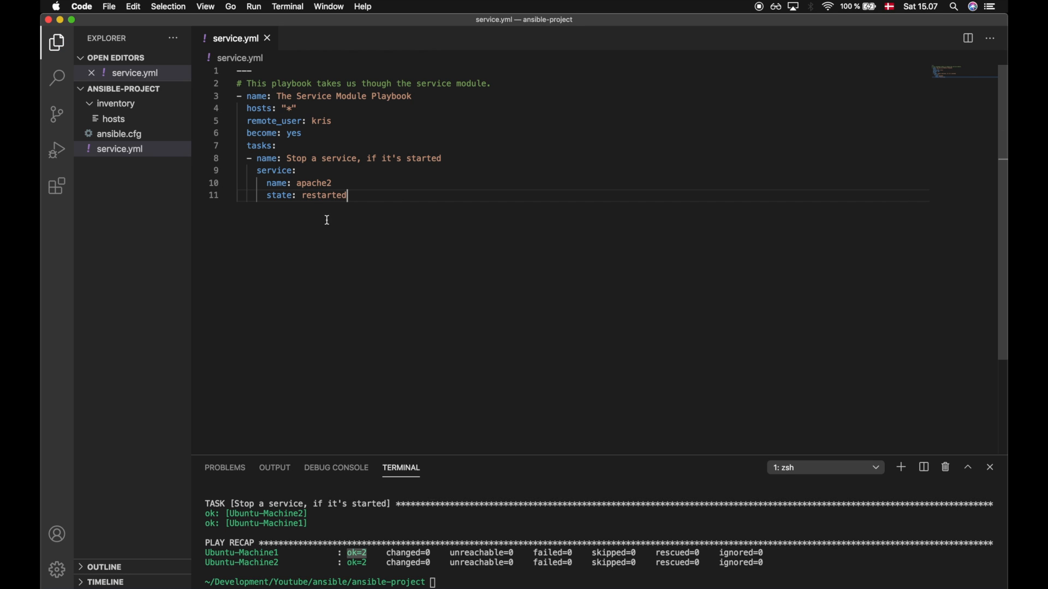
pyautogui.moveTo(388, 227)
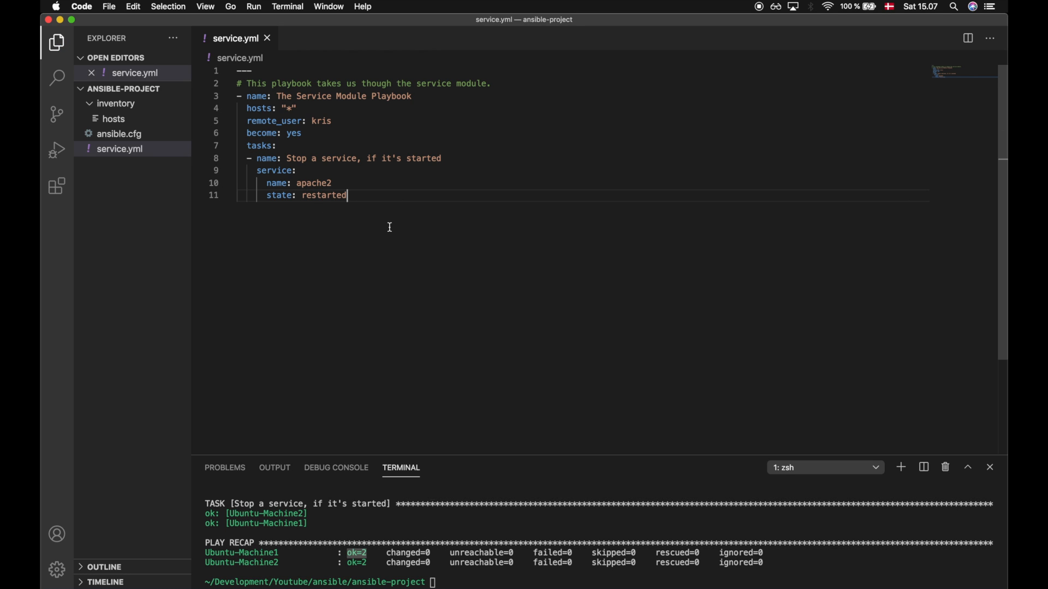
pyautogui.write('reload')
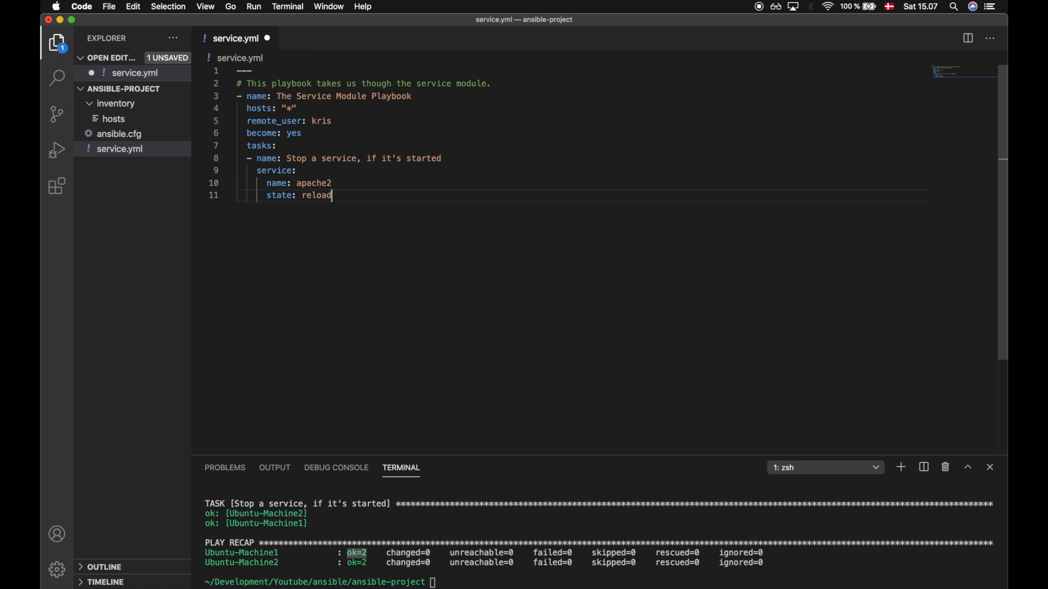
pyautogui.write('ed')
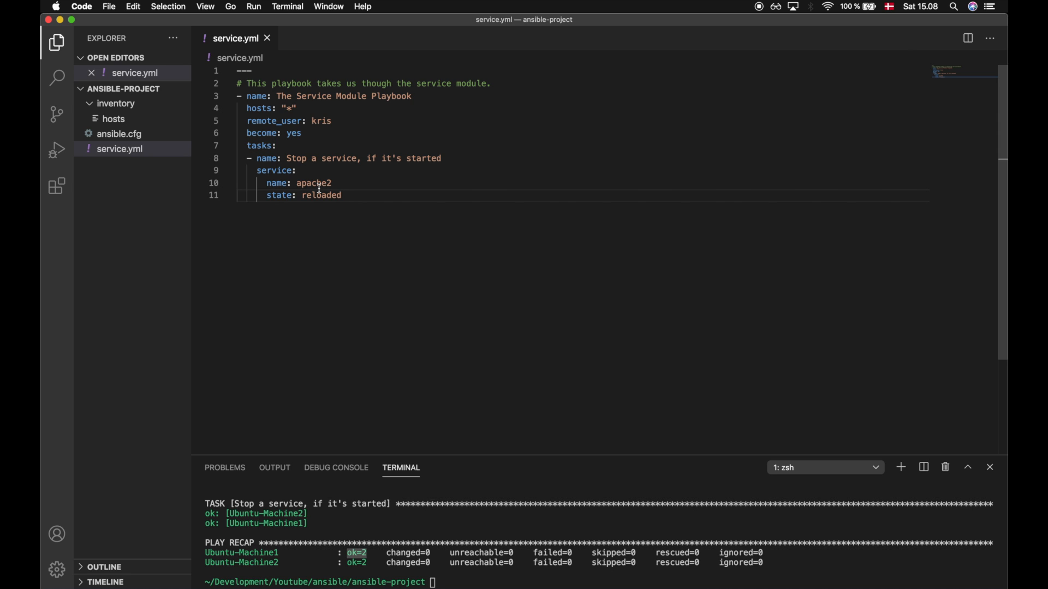
pyautogui.moveTo(320, 195)
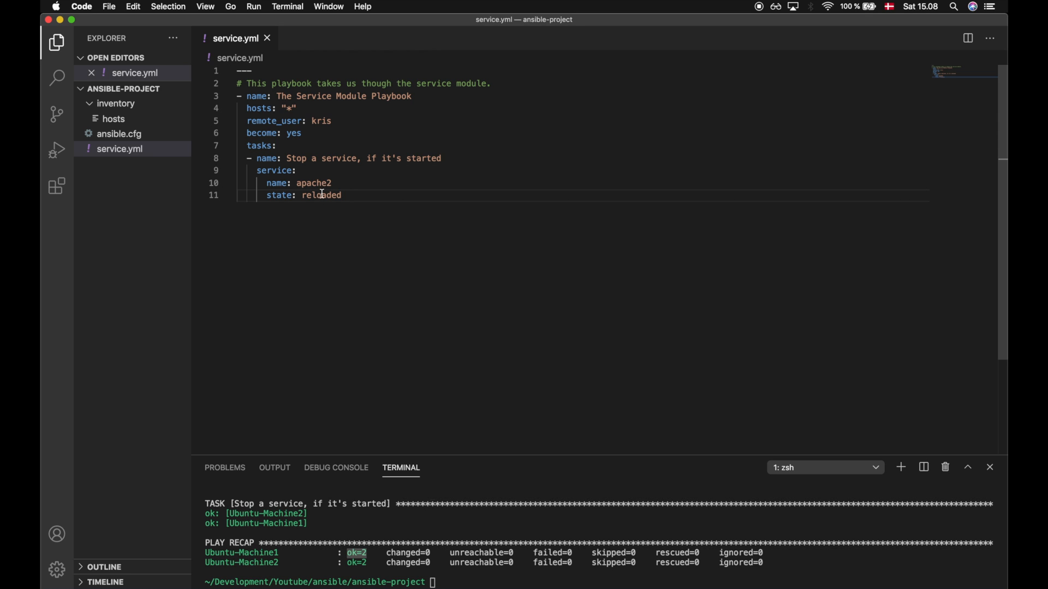
pyautogui.moveTo(286, 158)
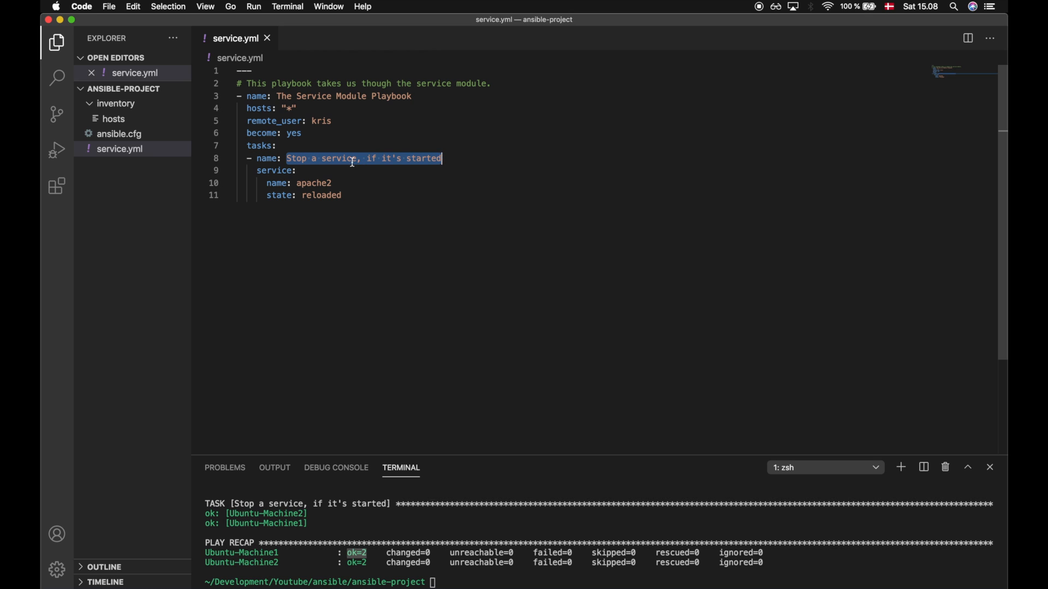
# - Rename the task 'Availabilty', replace state with enabled: yes, and run ansible-playbook service.yml -K
pyautogui.write('Avai')
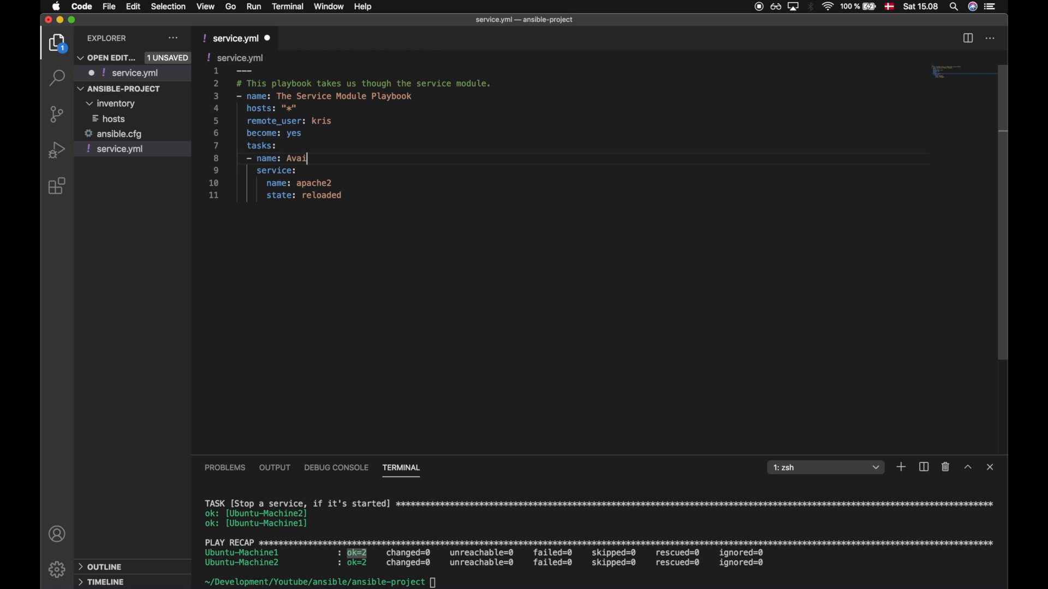
pyautogui.write('labilty')
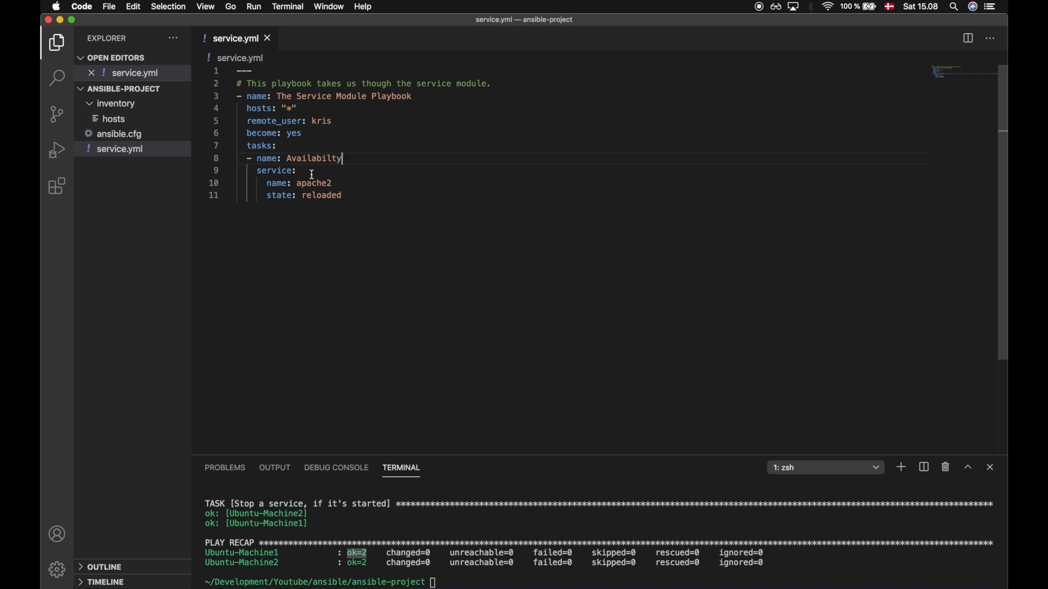
pyautogui.click(275, 183)
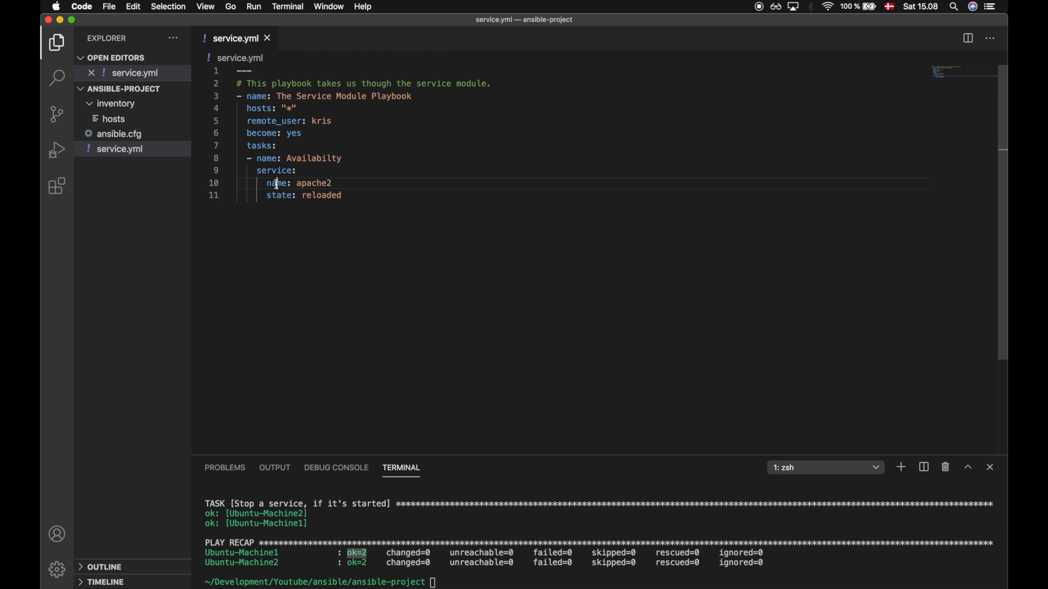
pyautogui.doubleClick(278, 195)
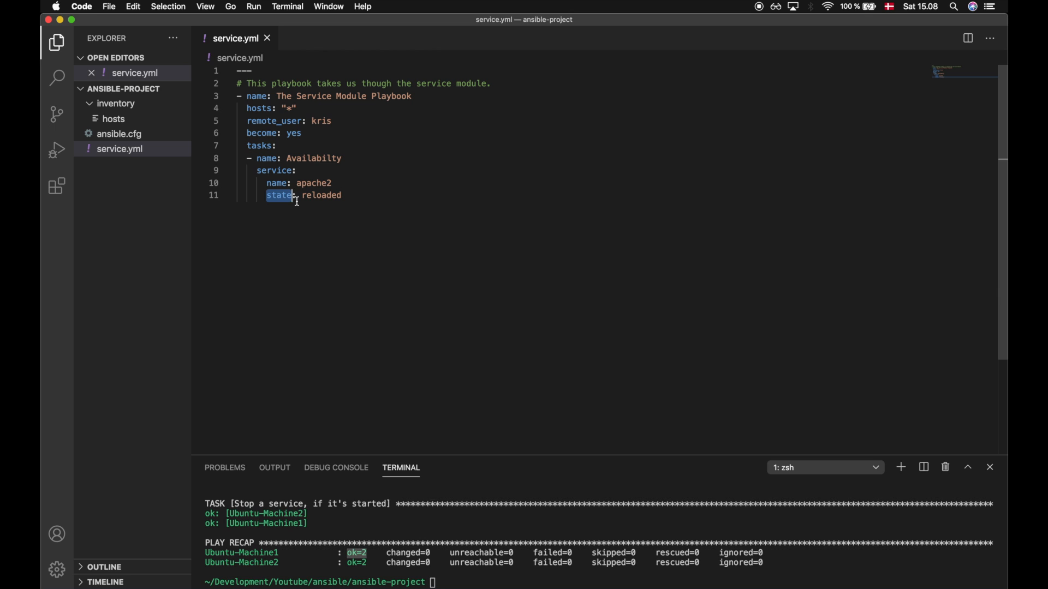
pyautogui.write('enabled')
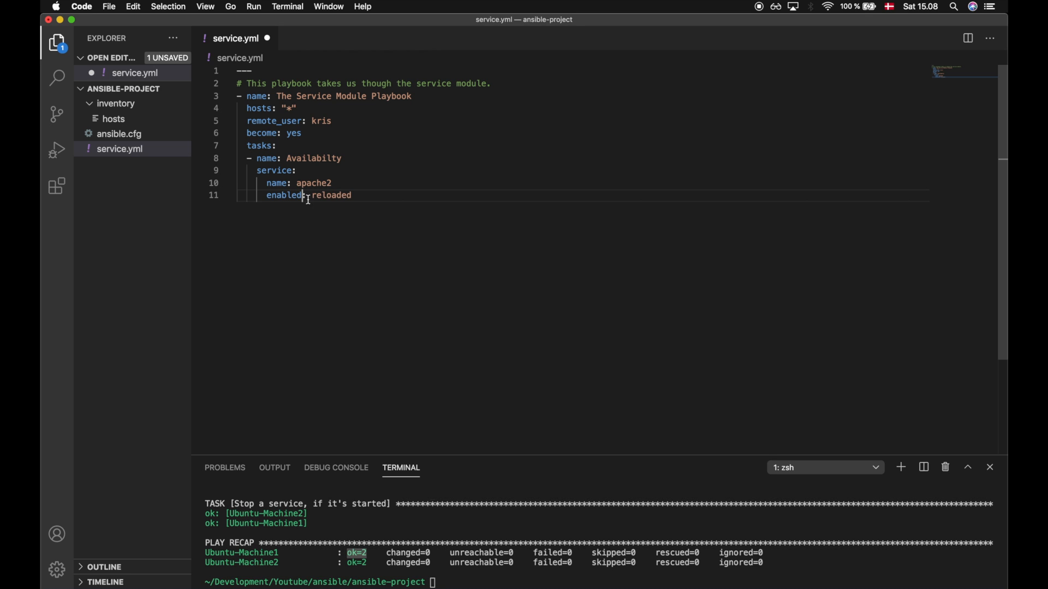
pyautogui.write('yes')
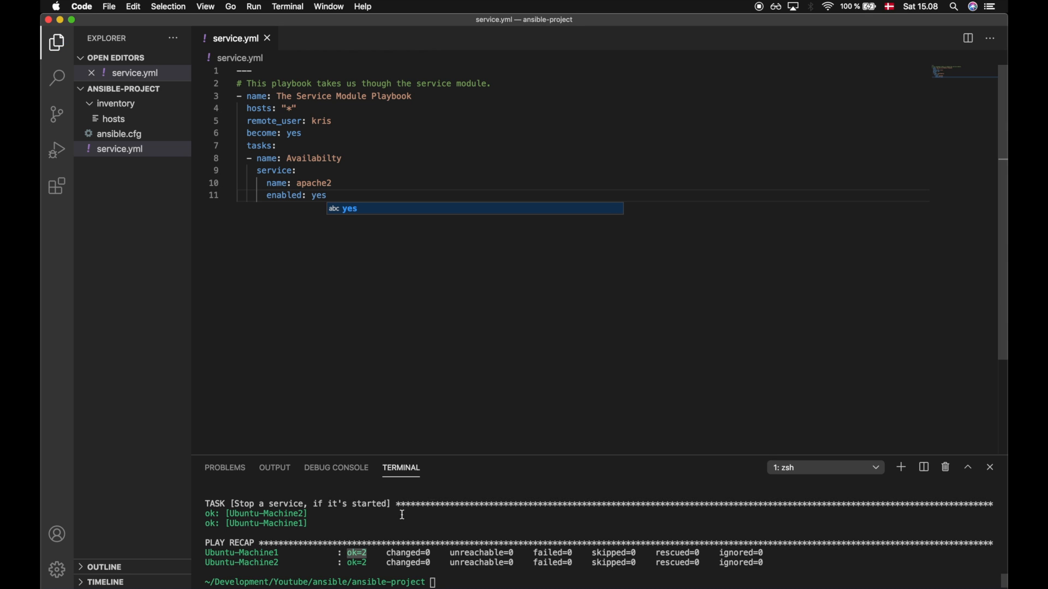
pyautogui.write('ansible-playbook service.yml -K')
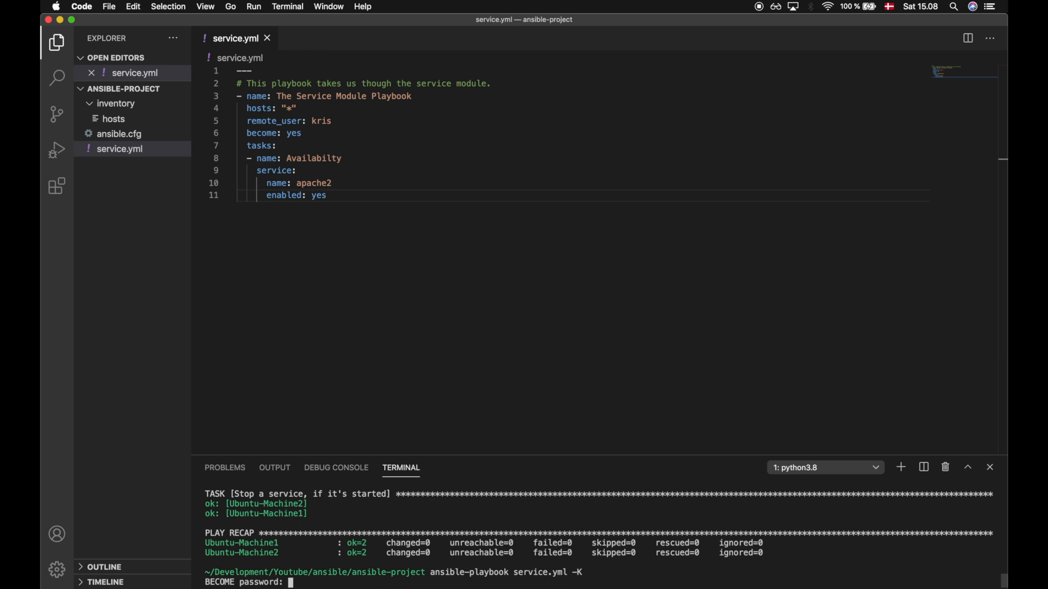